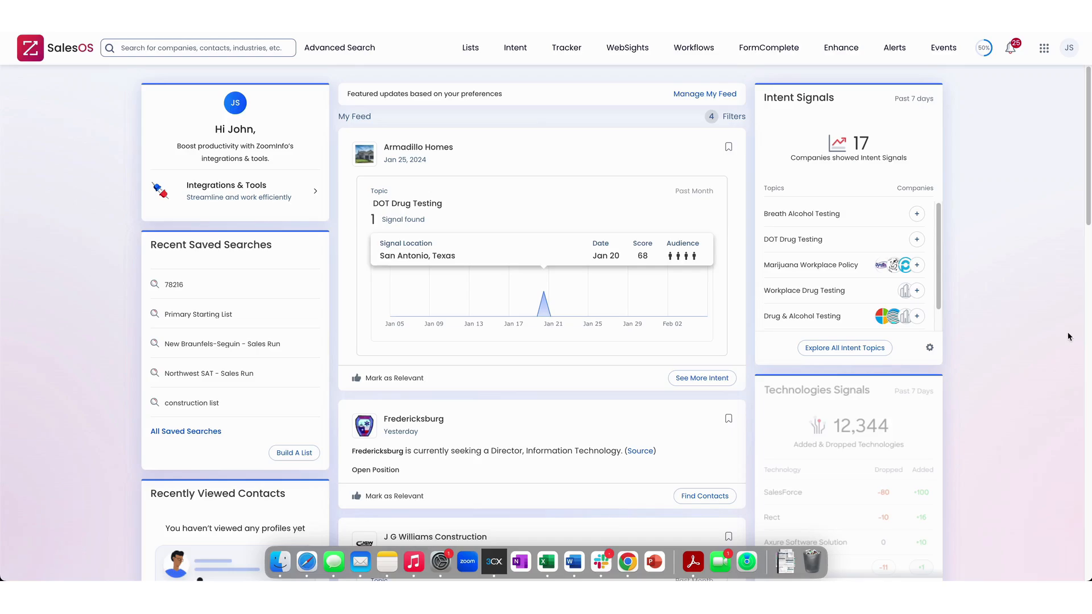
pyautogui.moveTo(1063, 330)
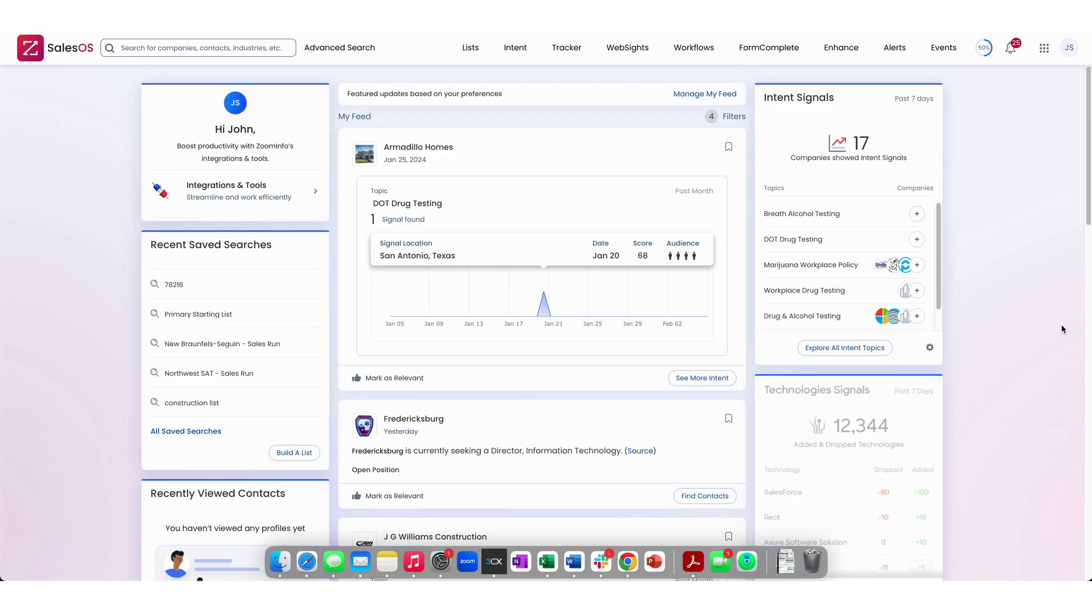
pyautogui.moveTo(948, 366)
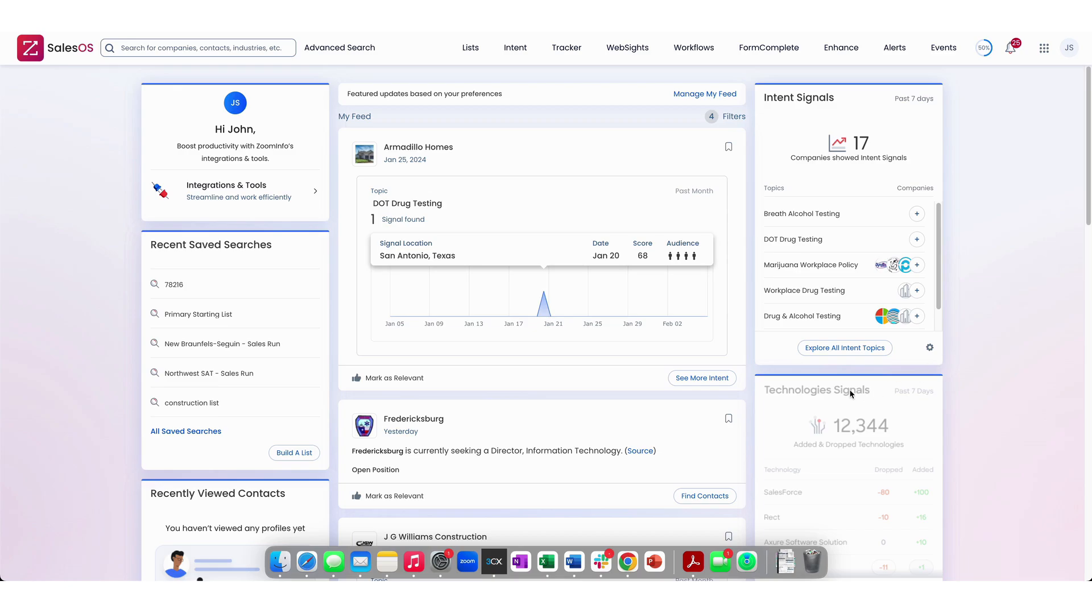
pyautogui.moveTo(752, 355)
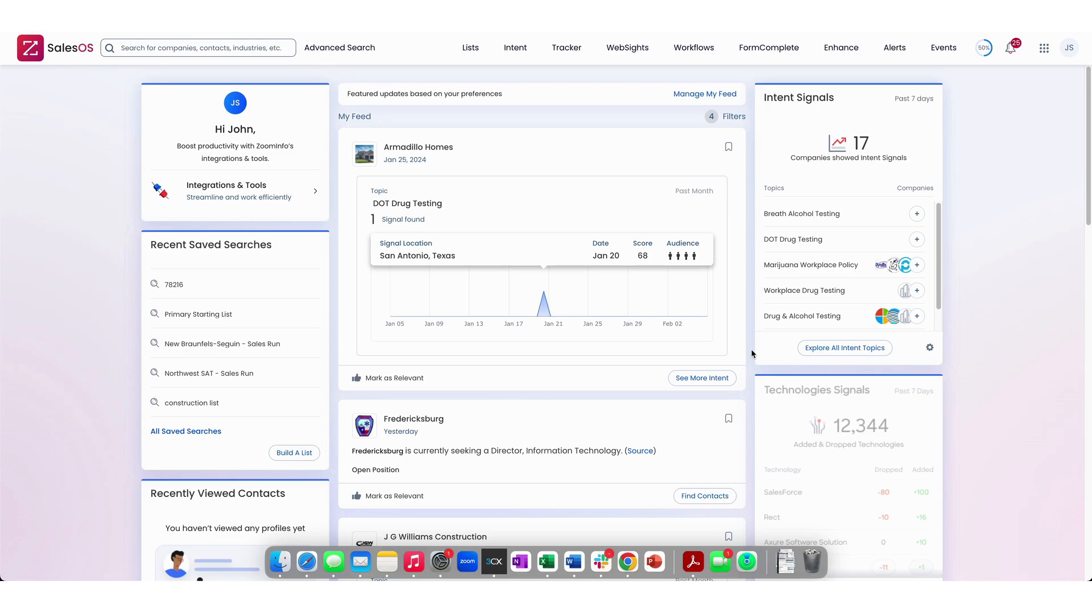
pyautogui.moveTo(369, 182)
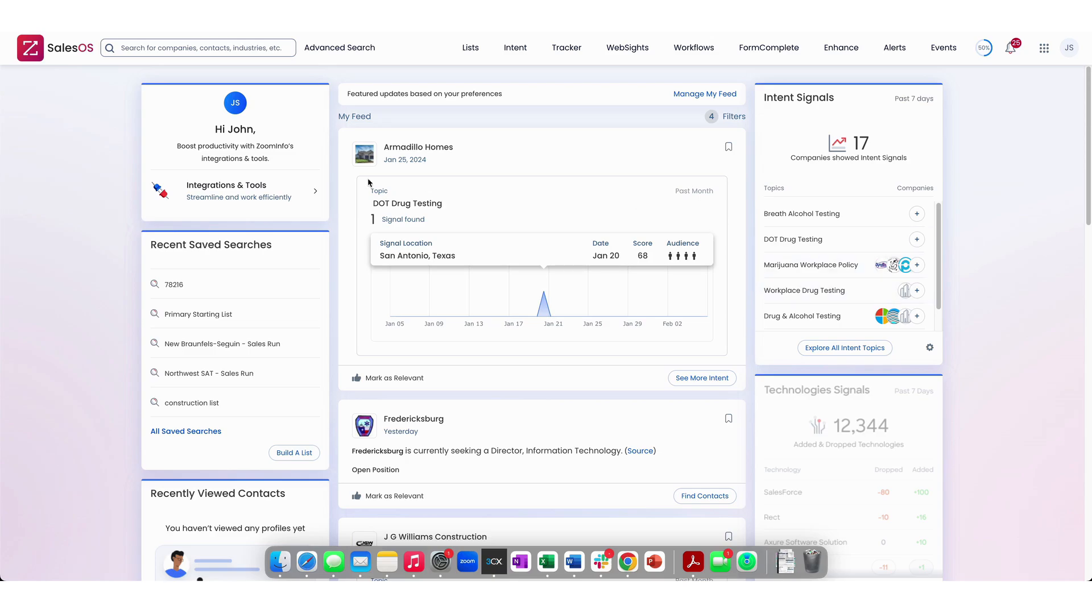
# Search the company 'h-e-b' and open the H E B company profile.
pyautogui.click(198, 48)
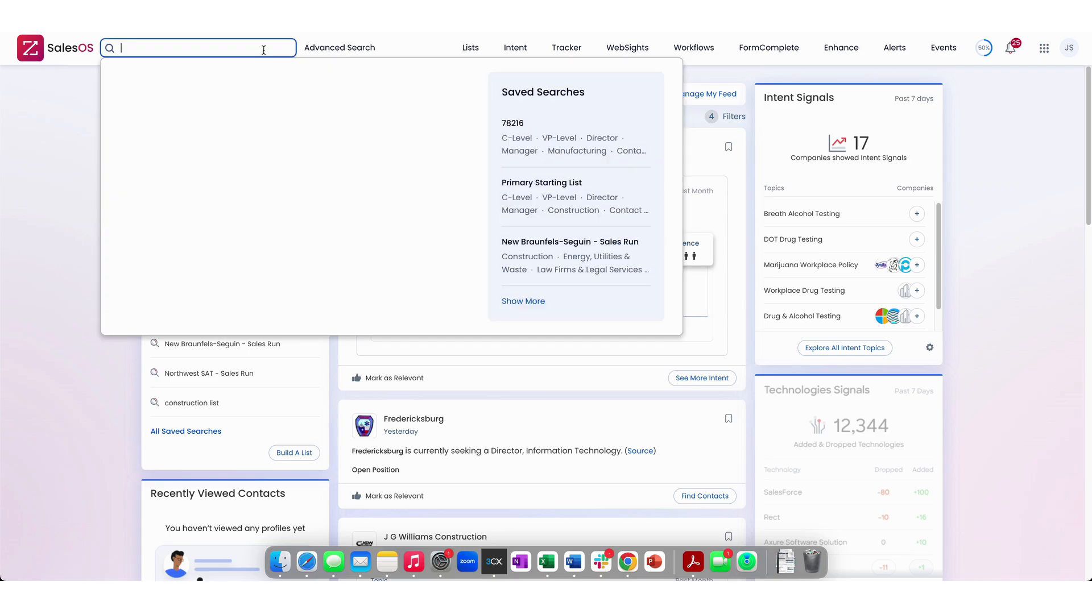
pyautogui.write('he')
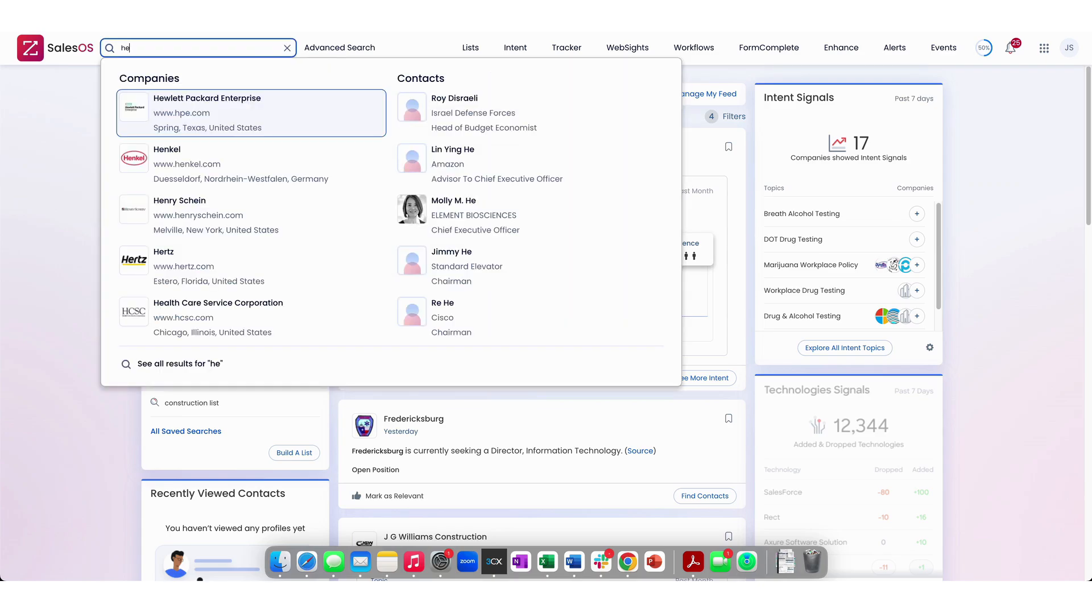
pyautogui.write('-eb')
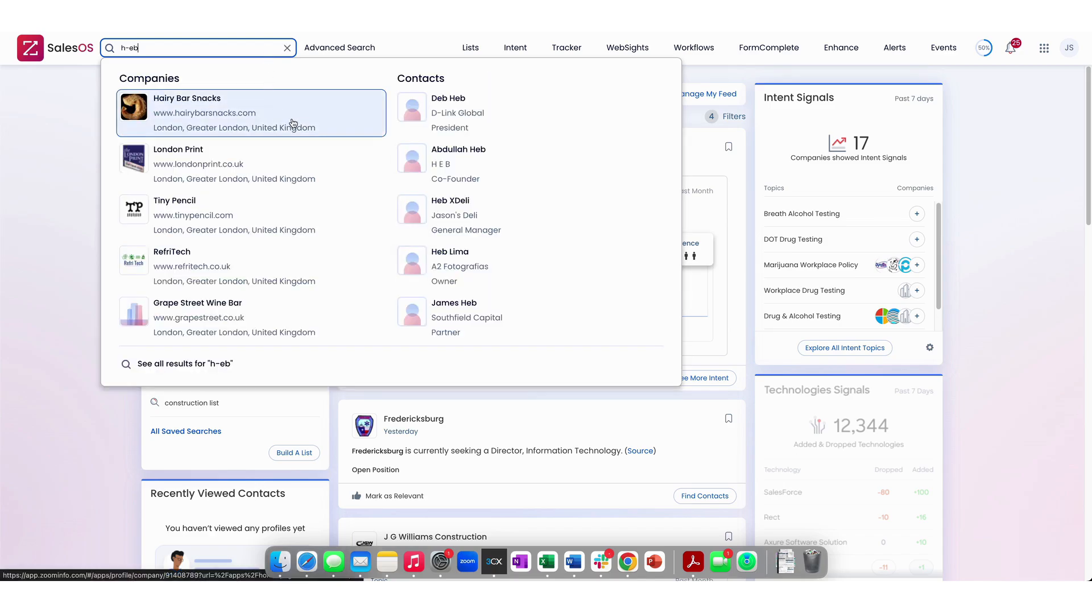
pyautogui.press('Backspace')
pyautogui.write('-')
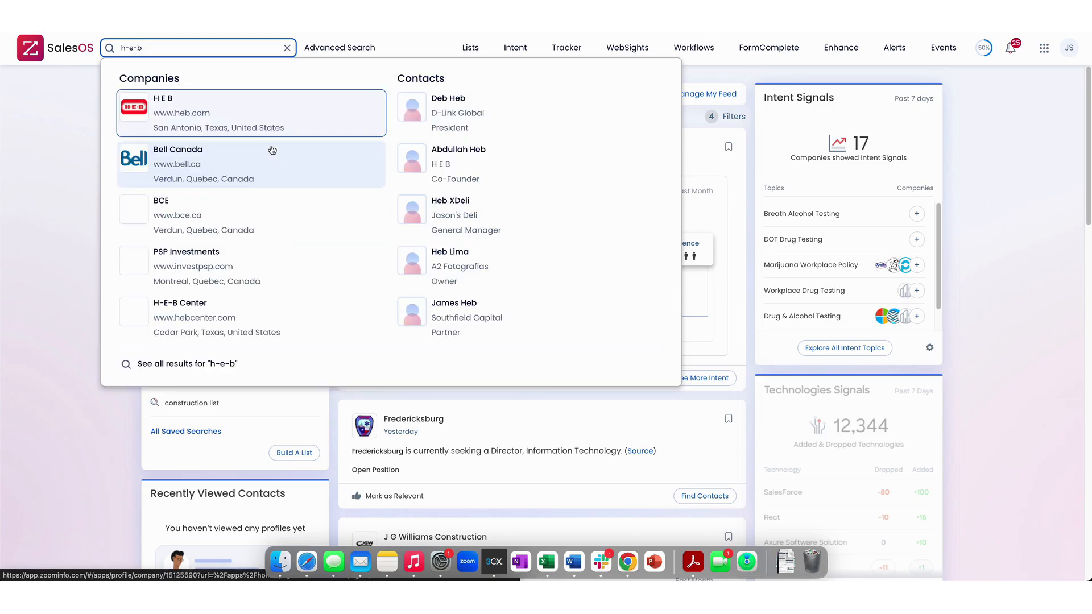
pyautogui.click(286, 48)
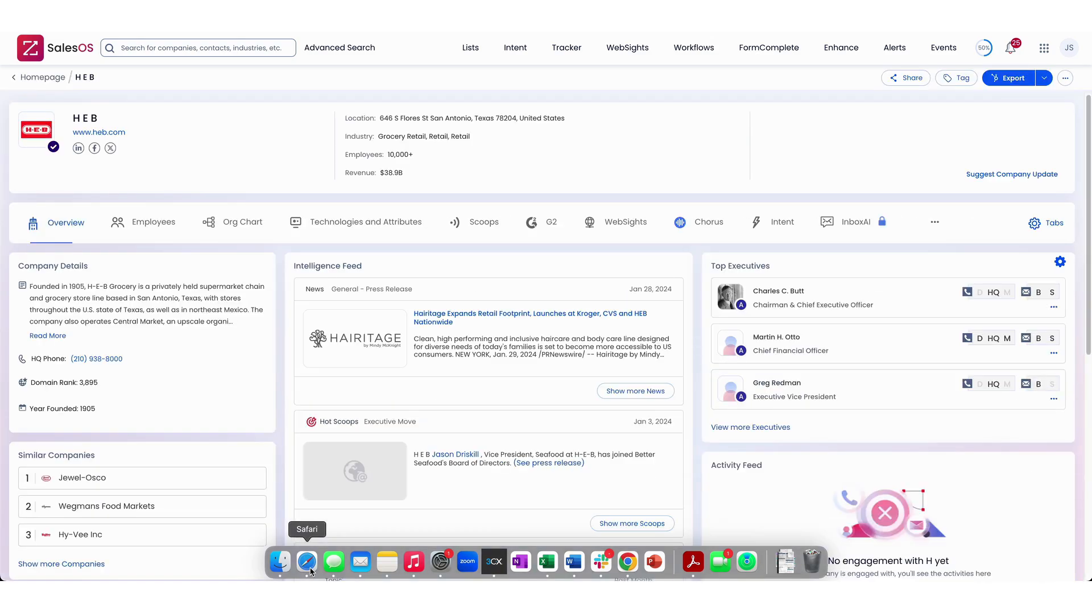
pyautogui.moveTo(341, 453)
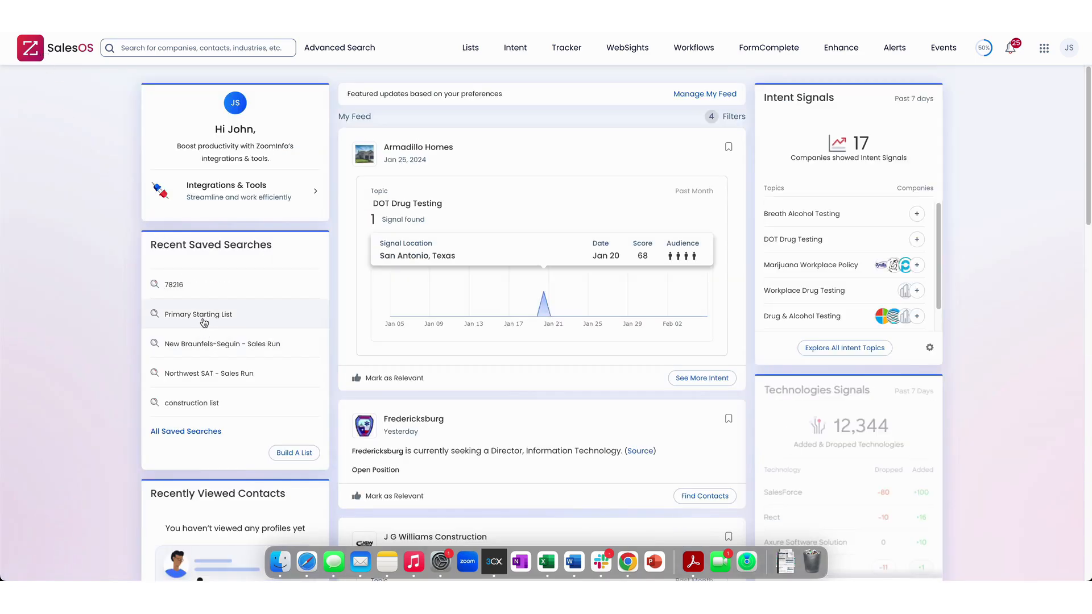
# Check the Primary Starting List saved search, then view H E B employees by level.
pyautogui.click(340, 48)
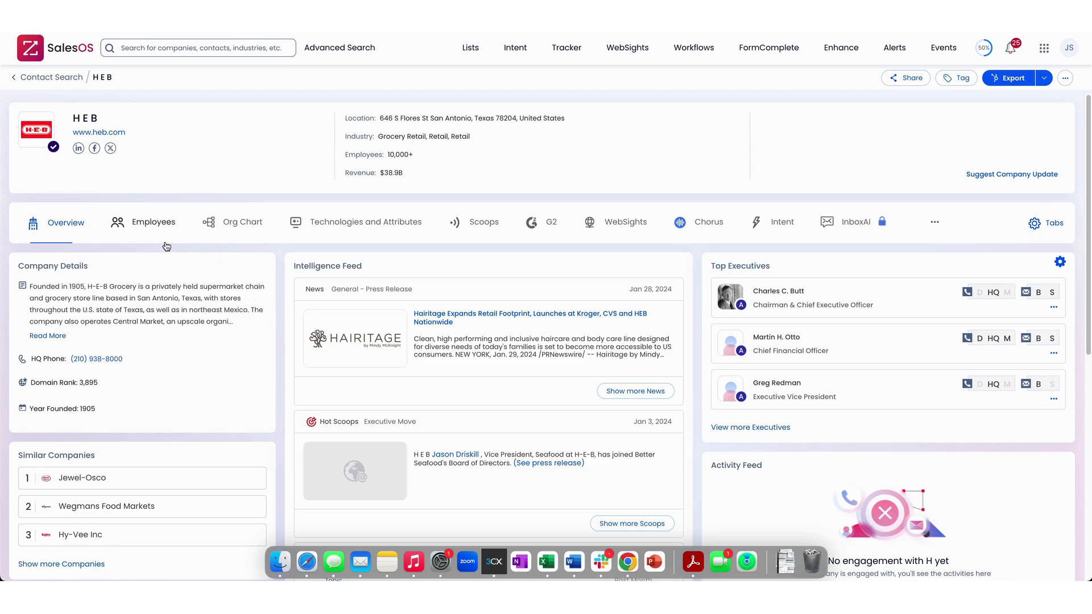
pyautogui.click(153, 222)
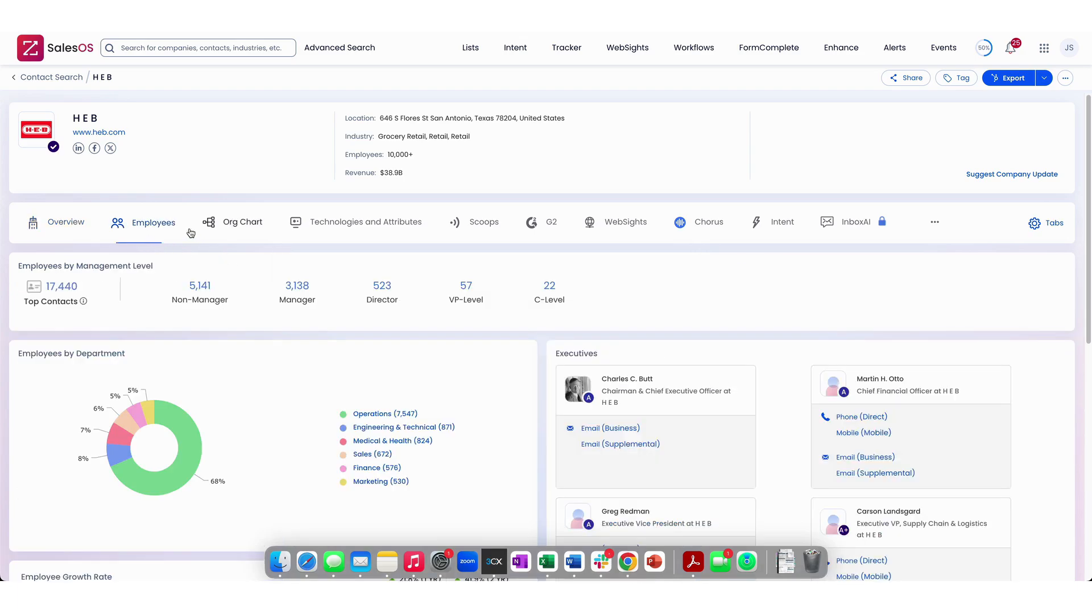
pyautogui.moveTo(84, 461)
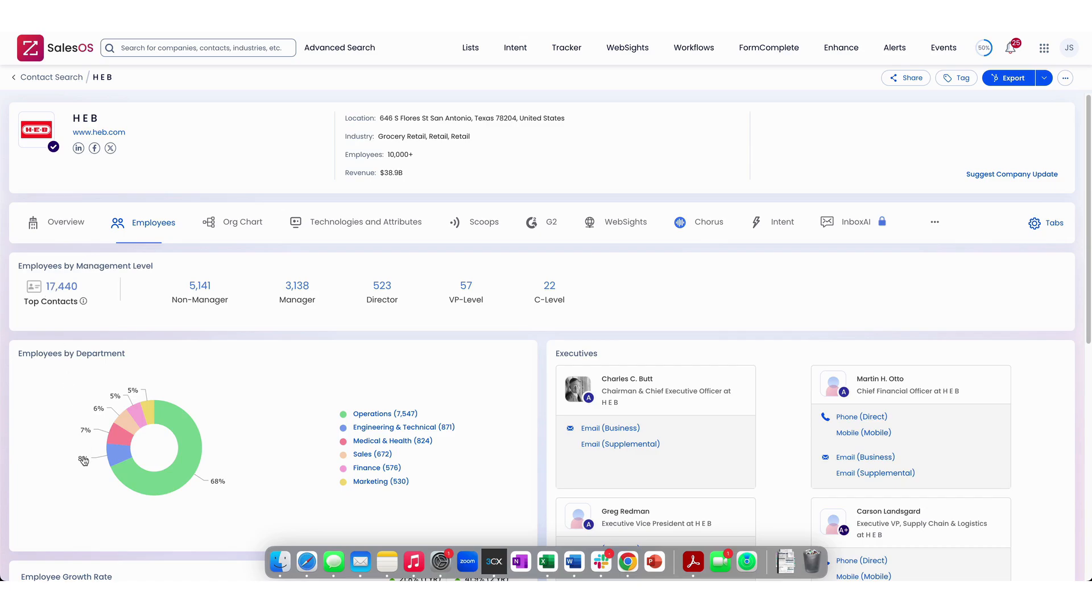
# List H E B's 17,440 contacts in Advanced Search and scroll to the Job Title & Role filter.
pyautogui.click(340, 48)
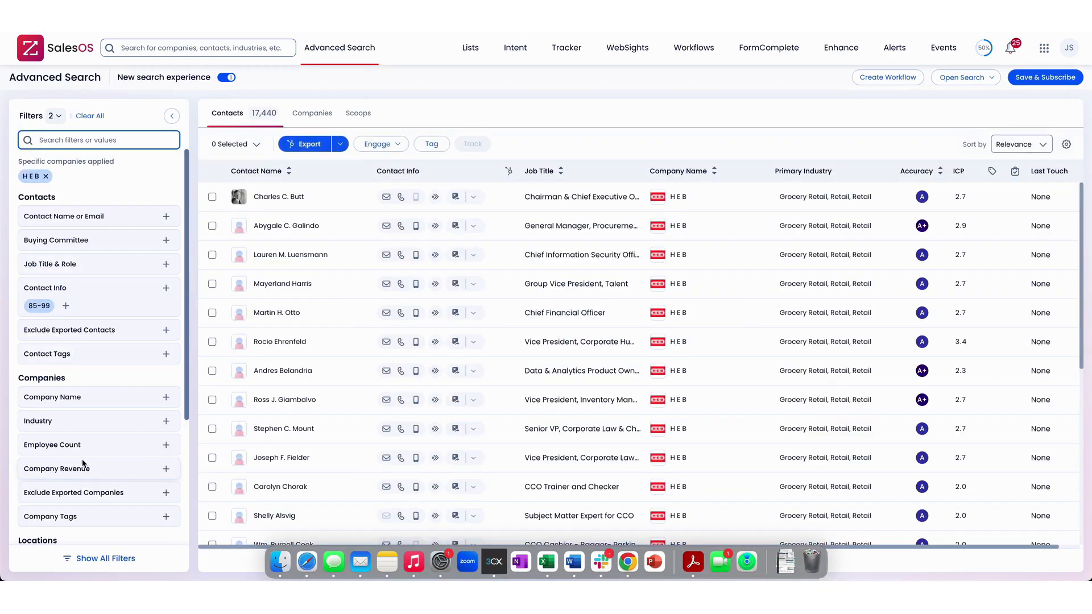
pyautogui.scroll(-3)
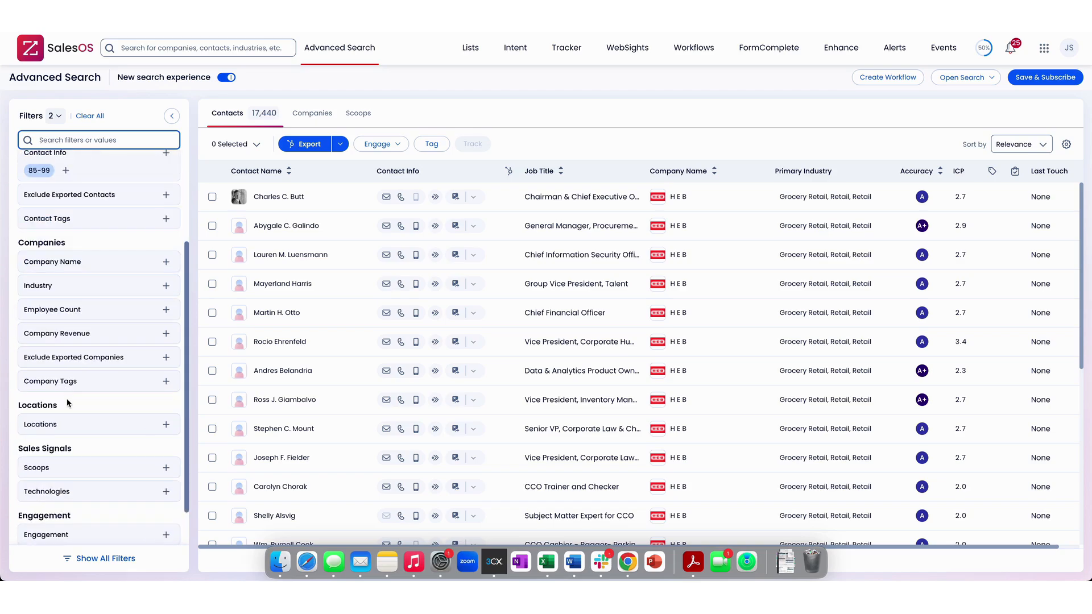
pyautogui.moveTo(148, 410)
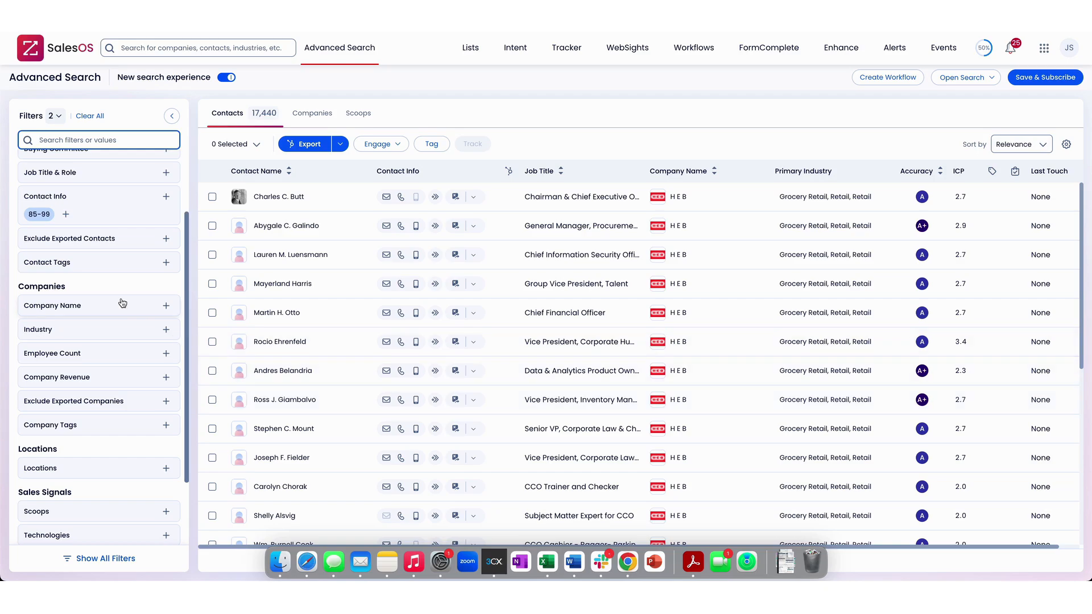
pyautogui.scroll(-3)
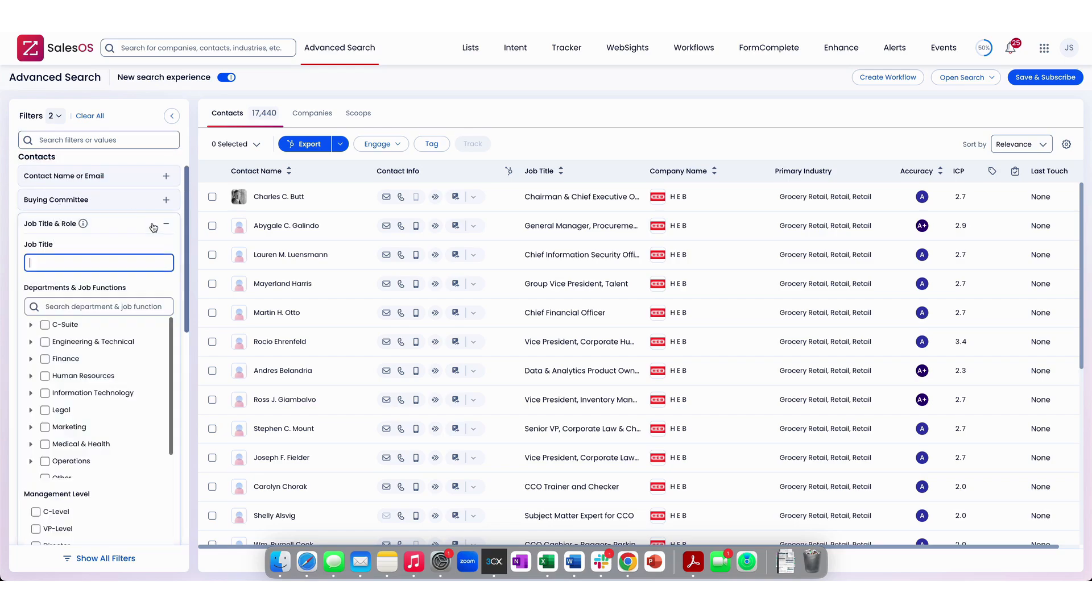
# Filter departments to Human Resources minus one sub-function, narrowing results to 332.
pyautogui.click(45, 376)
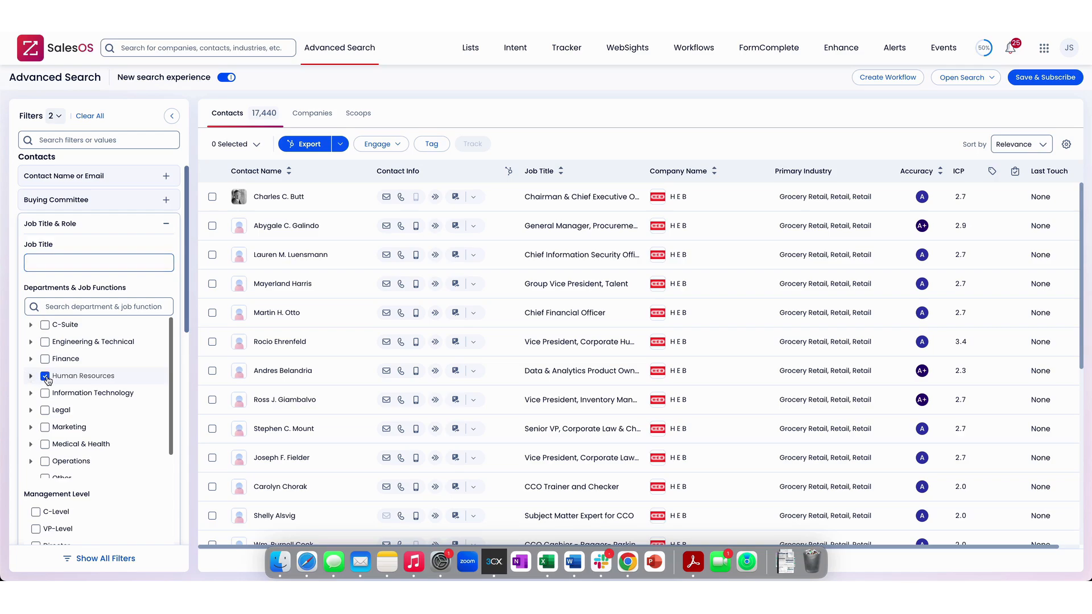
pyautogui.click(44, 376)
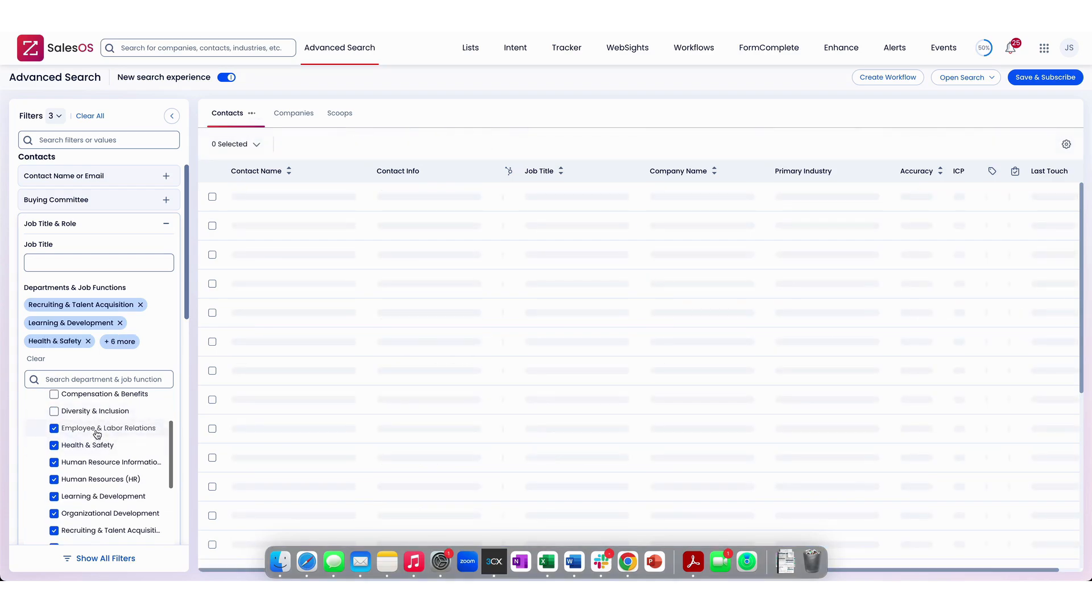
pyautogui.click(54, 428)
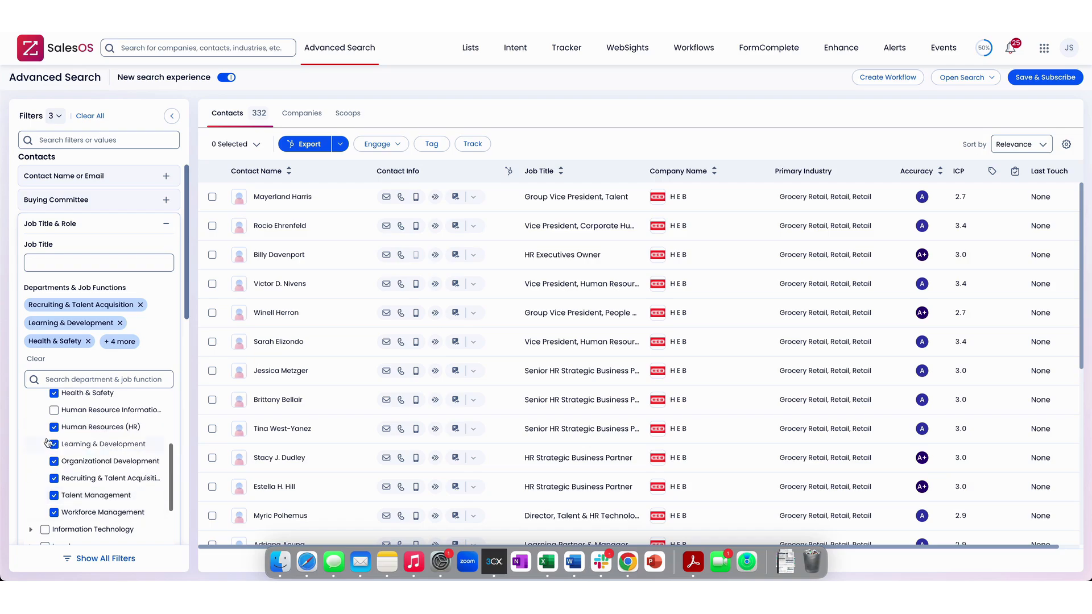
pyautogui.scroll(-3)
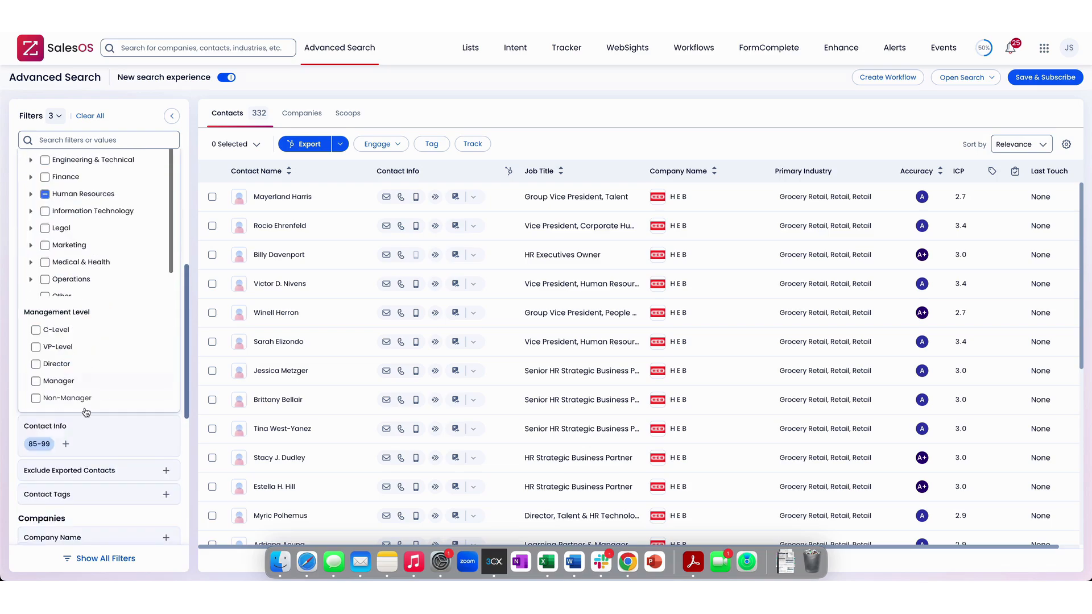
# Limit management level to VP-Level and C-Level contacts.
pyautogui.scroll(-3)
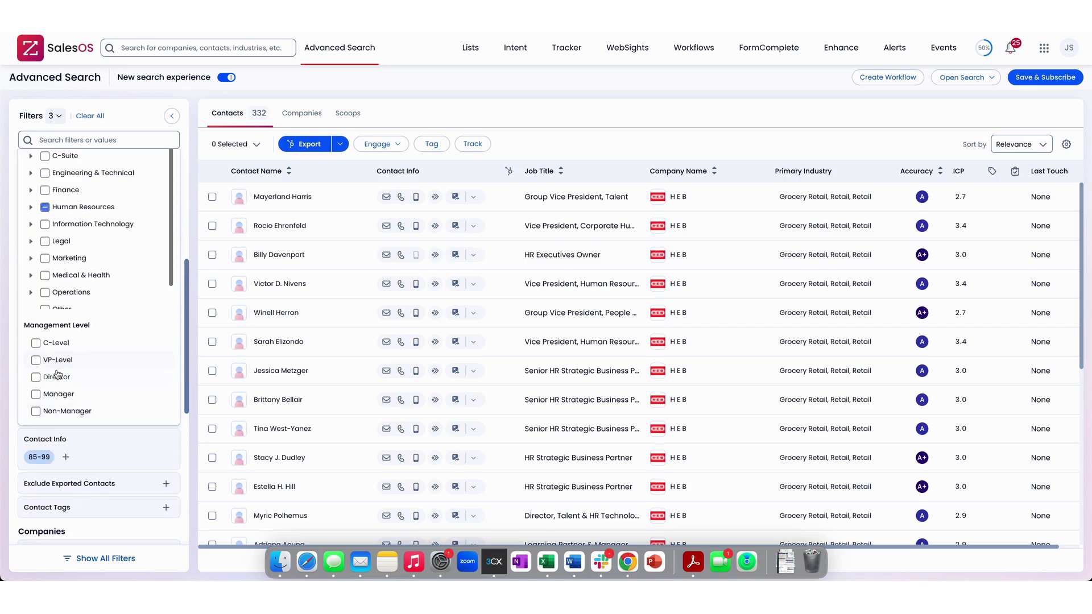
pyautogui.click(36, 360)
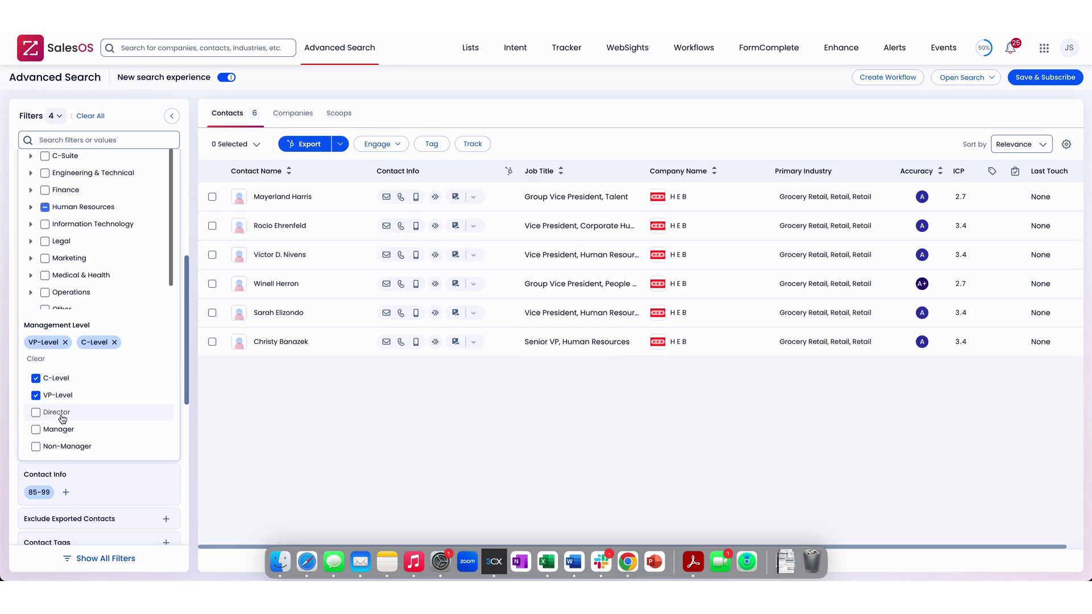
pyautogui.moveTo(570, 226)
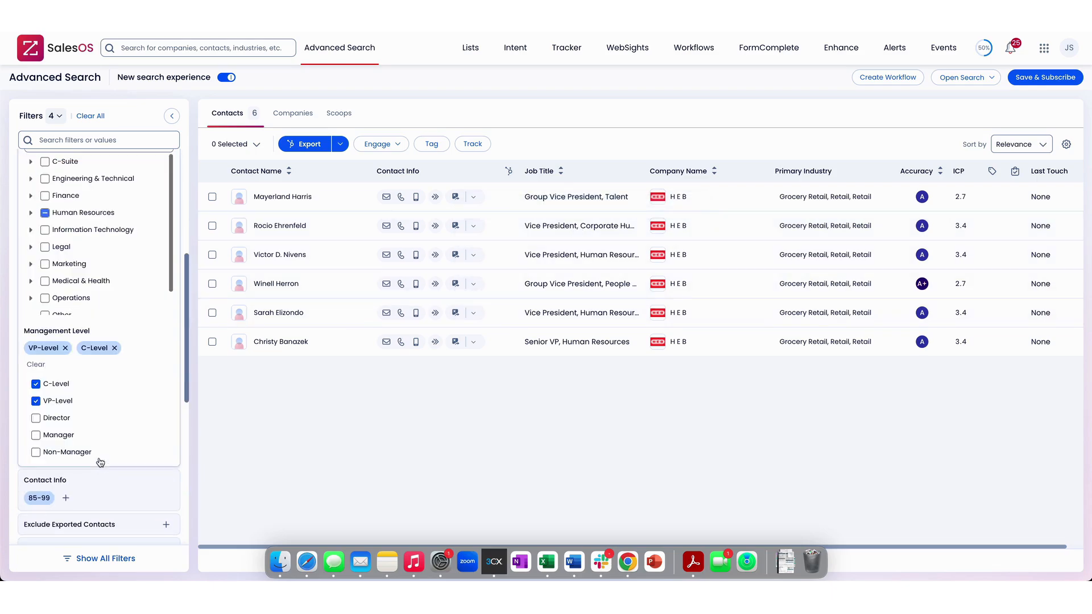
pyautogui.scroll(-3)
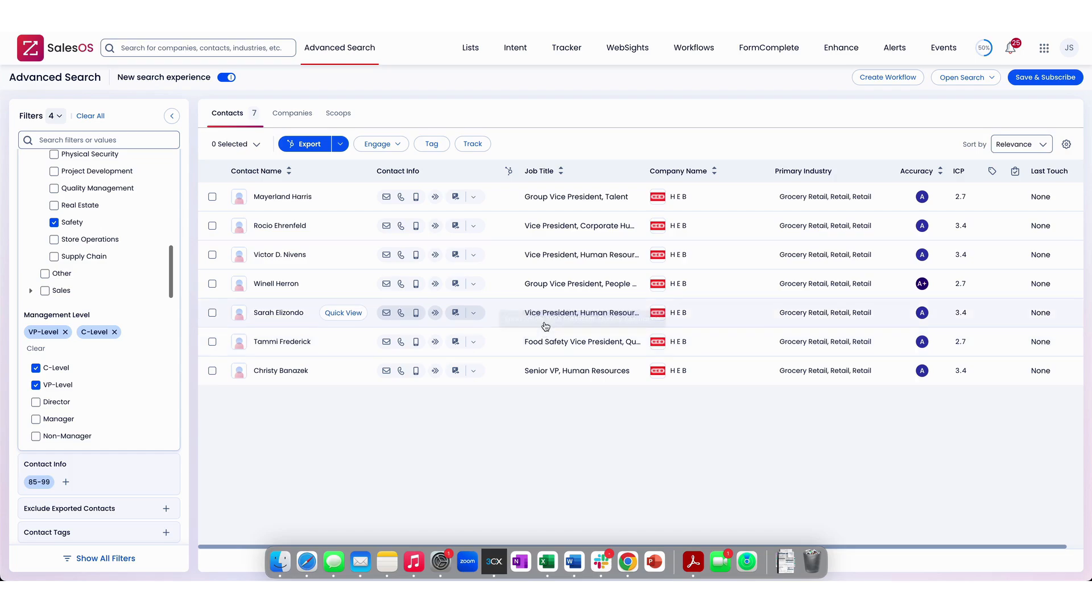
pyautogui.moveTo(536, 347)
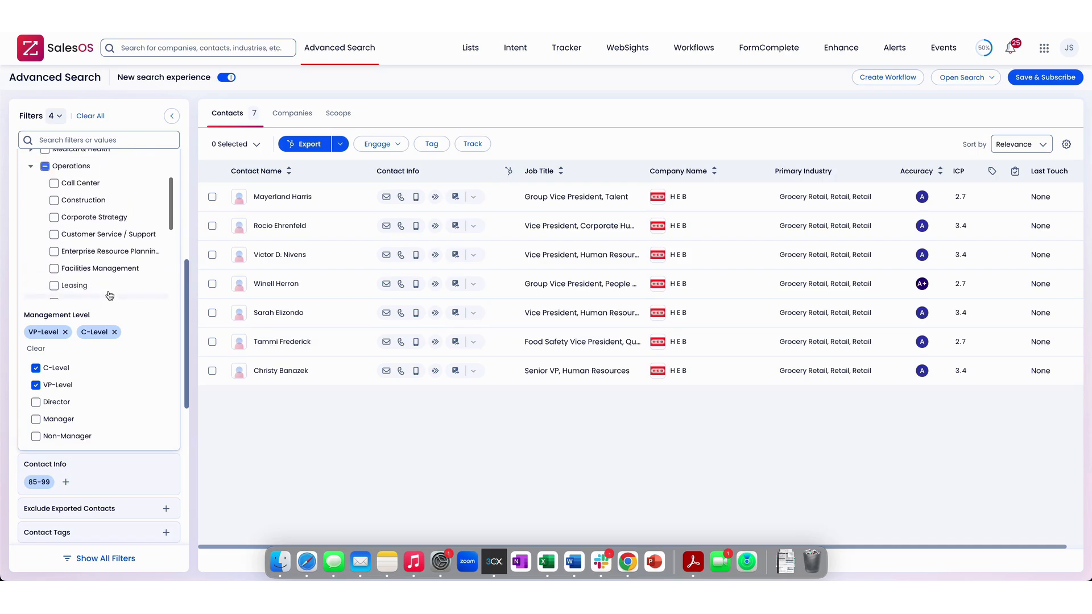
# Add Logistics under Operations to the department filters.
pyautogui.scroll(-3)
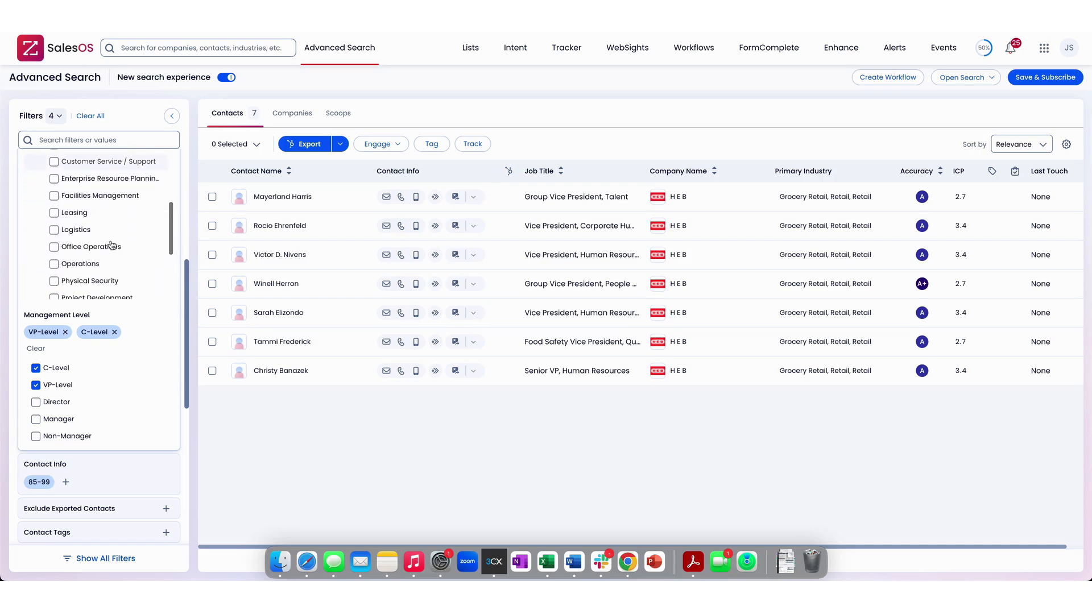
pyautogui.scroll(-3)
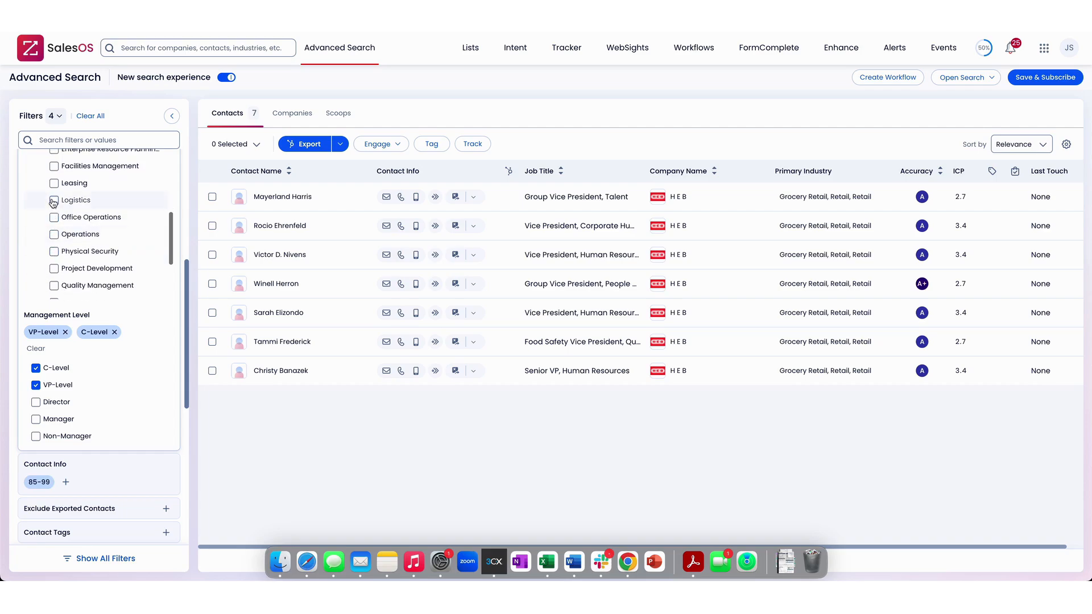
pyautogui.click(53, 201)
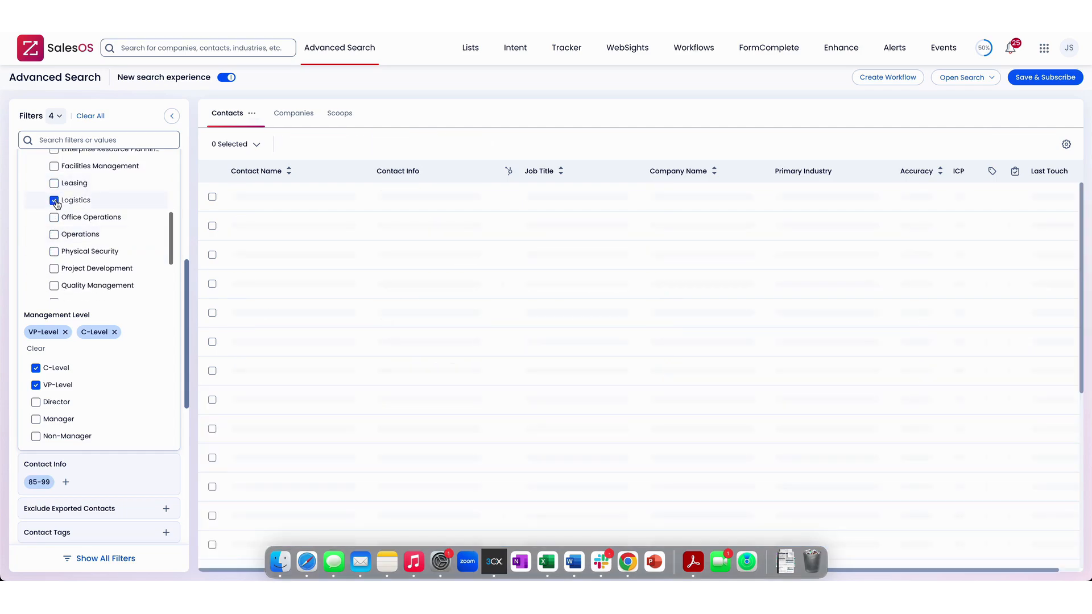
# Remove the Logistics department filter again.
pyautogui.click(54, 200)
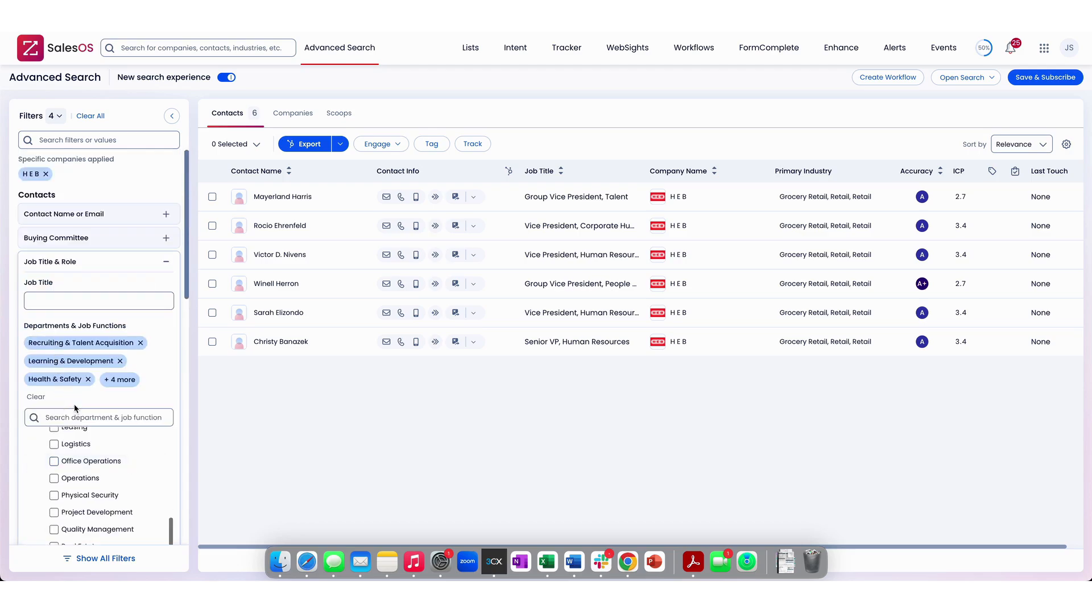
pyautogui.moveTo(280, 341)
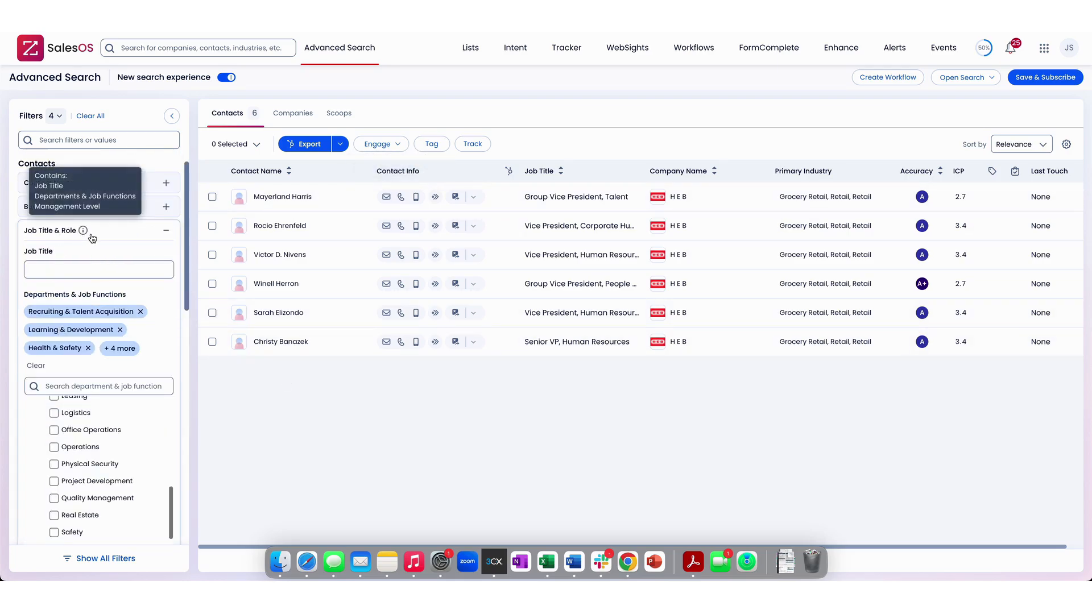
pyautogui.moveTo(357, 207)
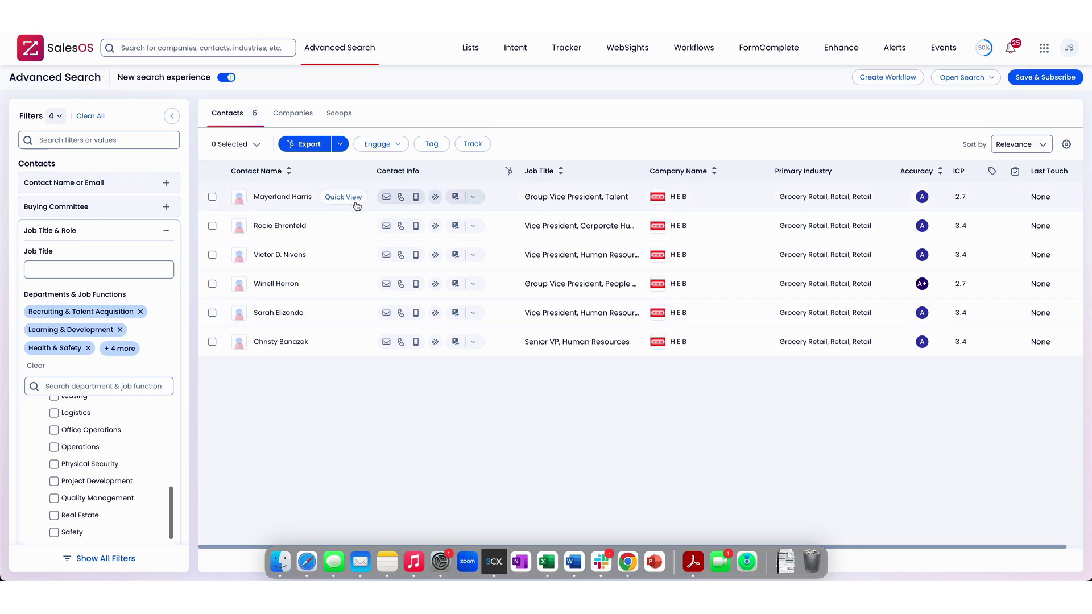
pyautogui.moveTo(387, 226)
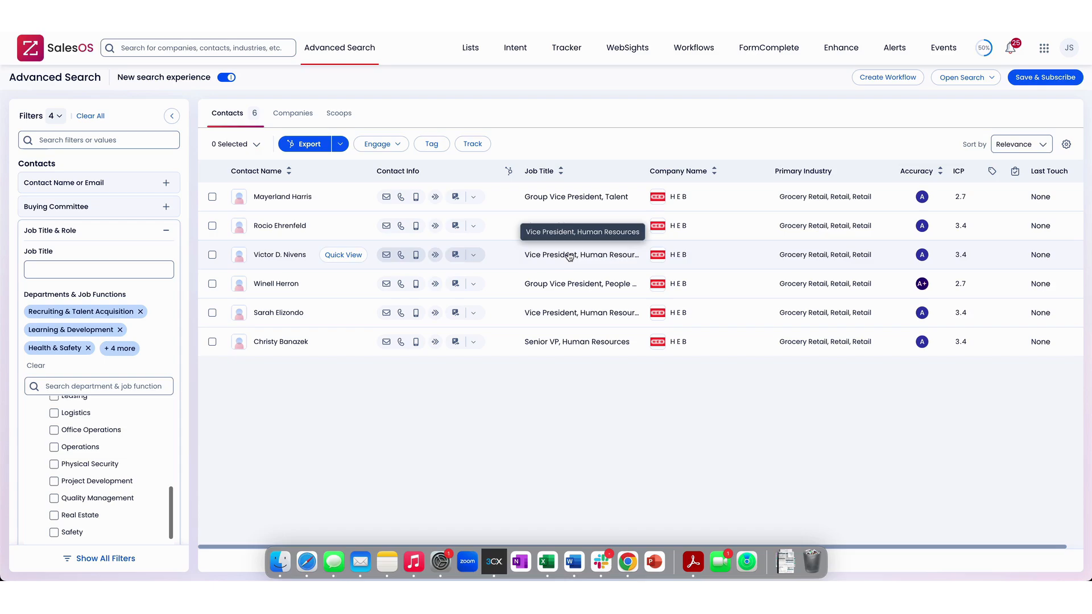
pyautogui.moveTo(280, 225)
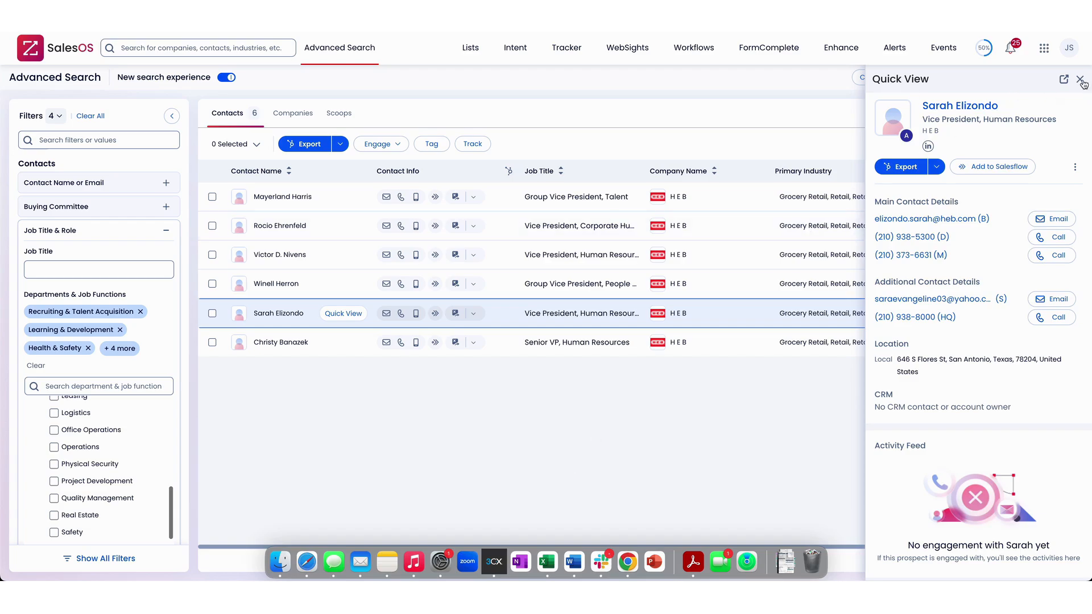
# Close the contact detail panel and scroll through the 22 results with Director included.
pyautogui.click(1084, 81)
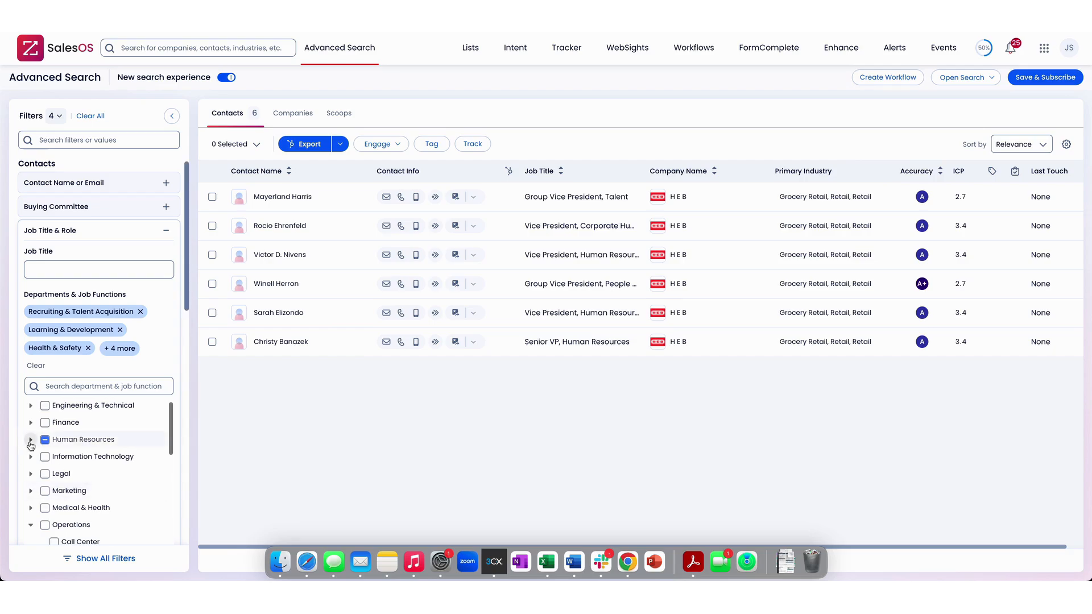
pyautogui.scroll(-3)
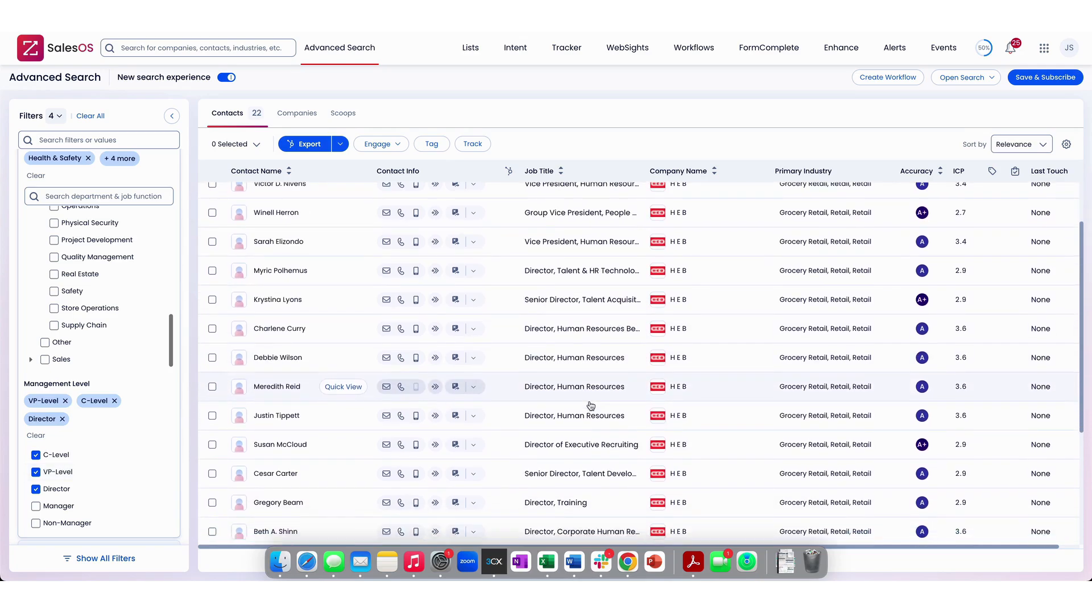
pyautogui.scroll(-3)
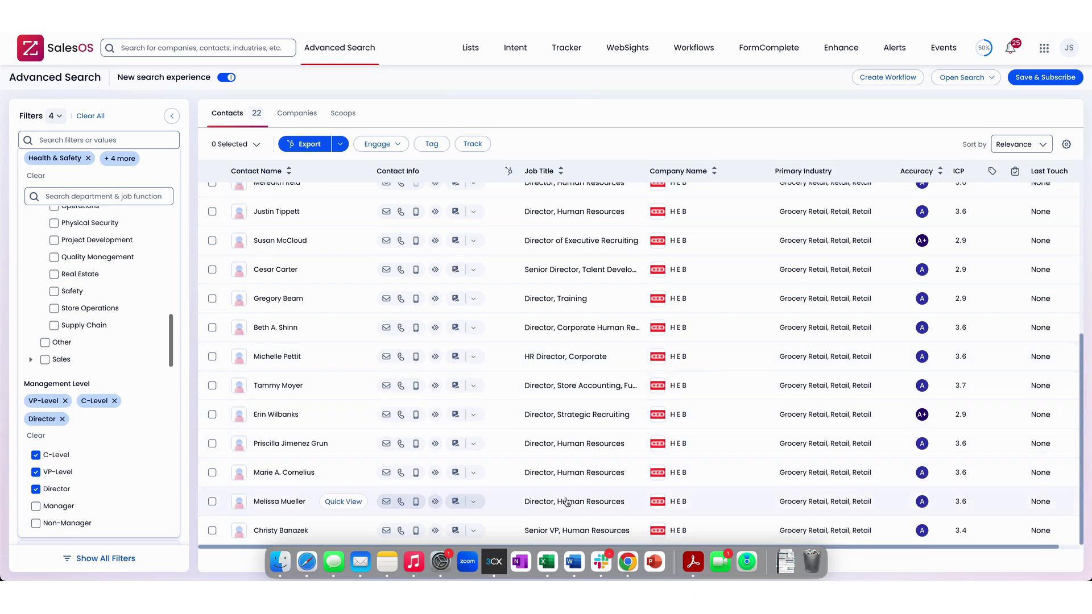
pyautogui.moveTo(563, 484)
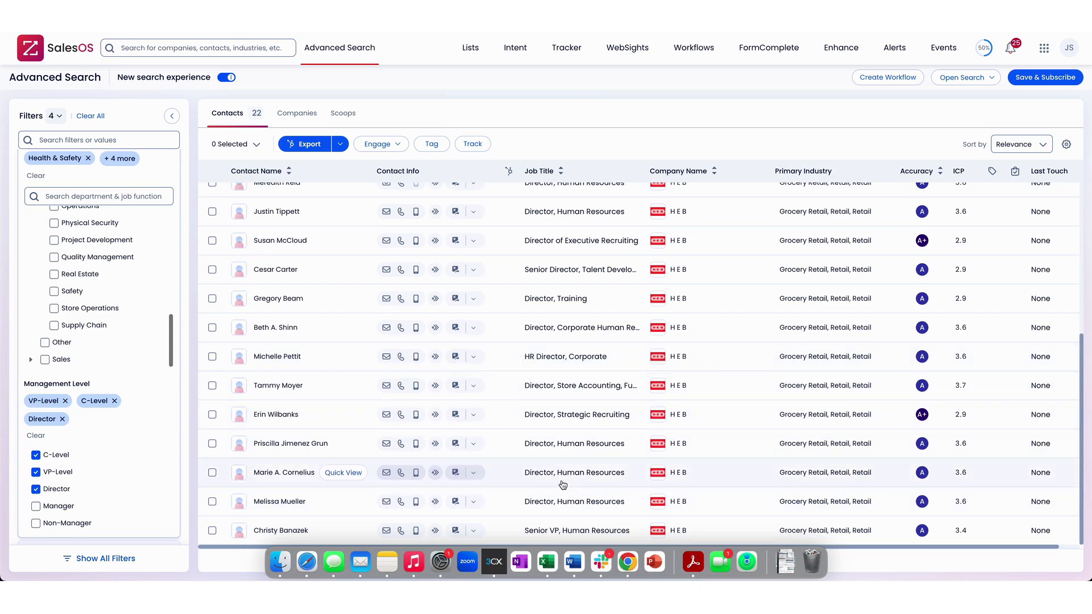
pyautogui.moveTo(562, 451)
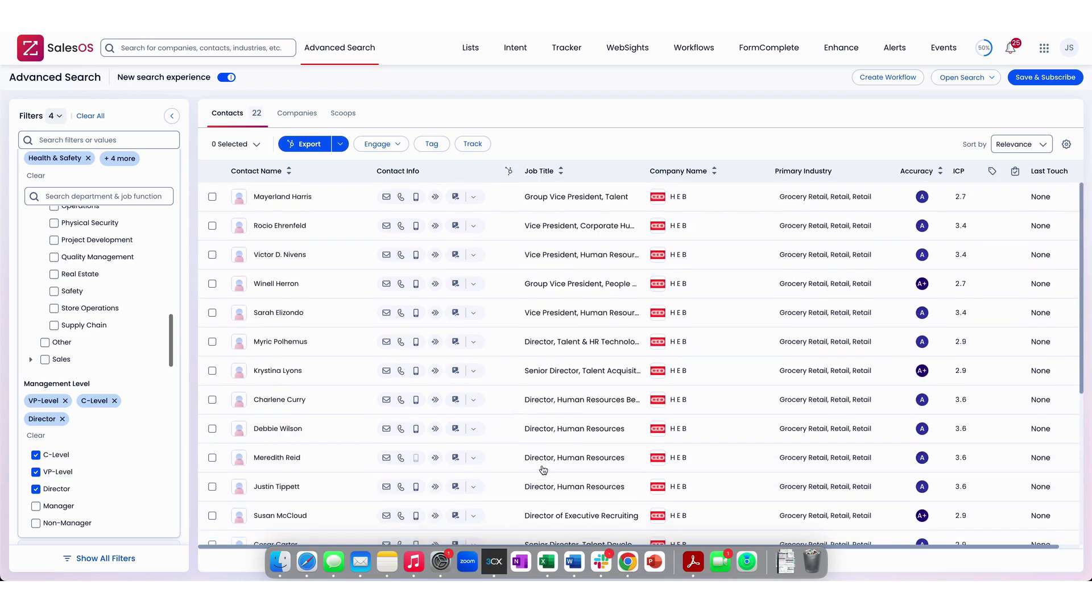
pyautogui.moveTo(515, 429)
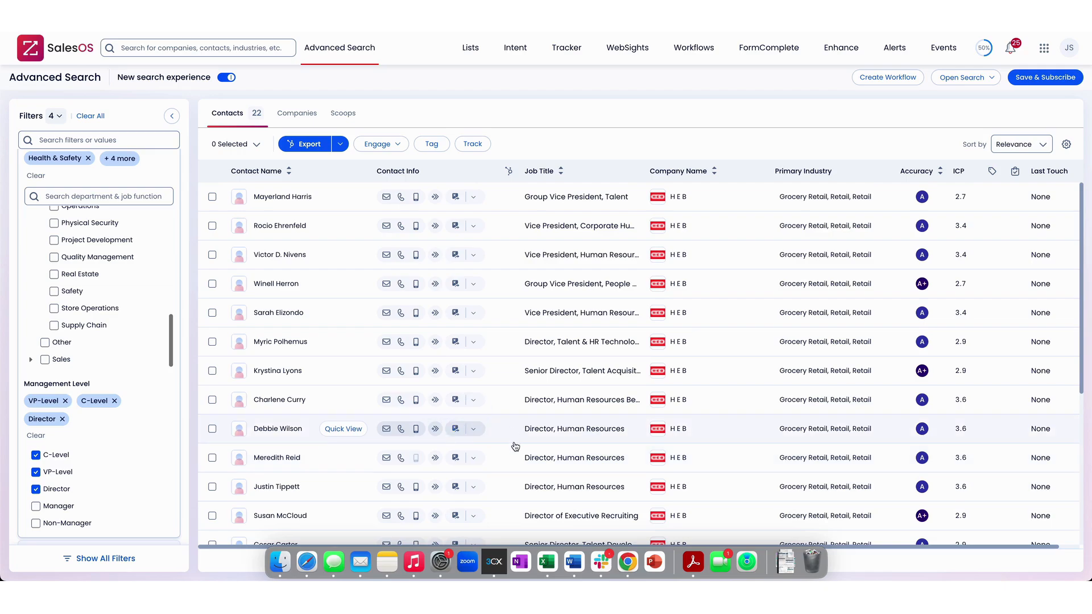
pyautogui.scroll(-3)
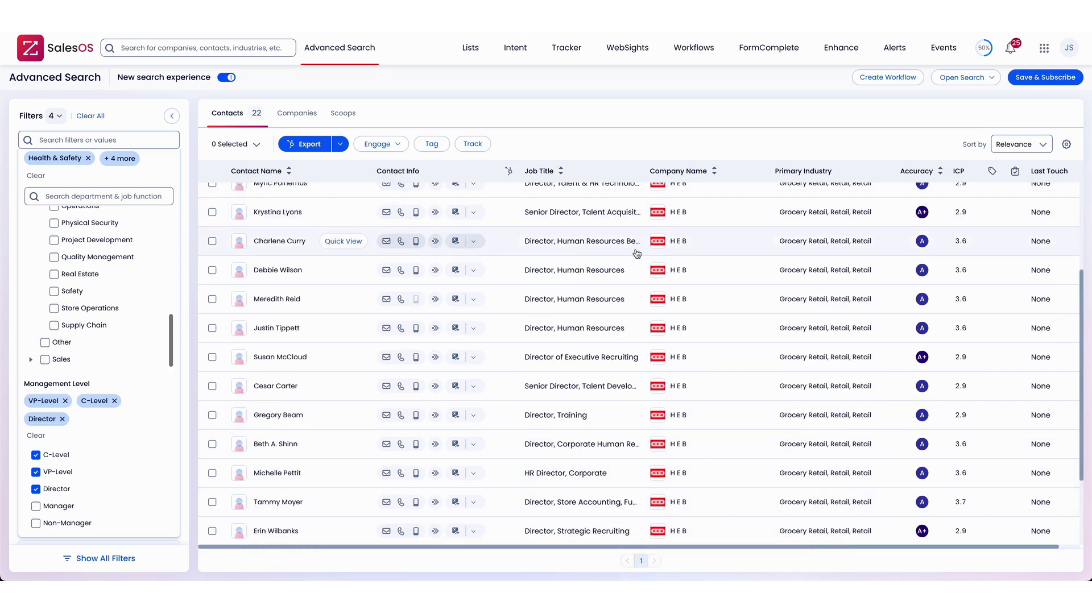
pyautogui.scroll(-3)
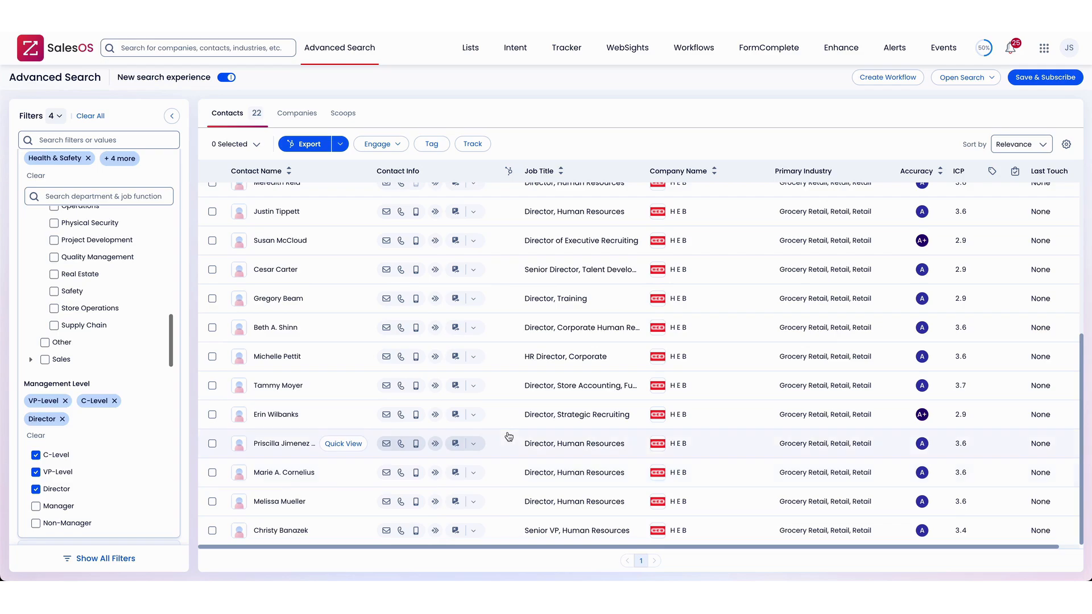
pyautogui.moveTo(587, 511)
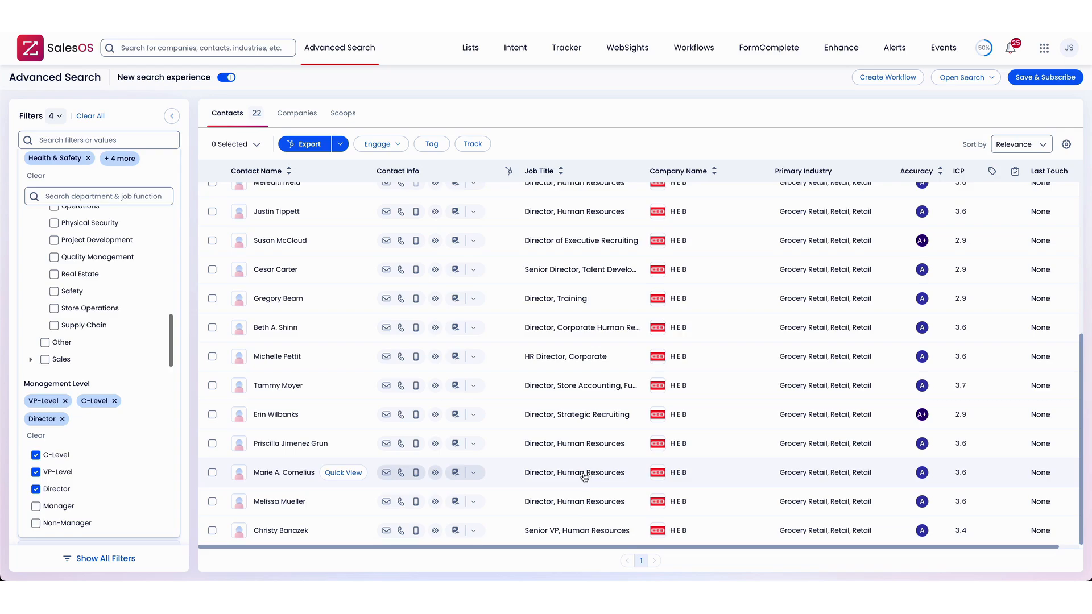
pyautogui.moveTo(577, 477)
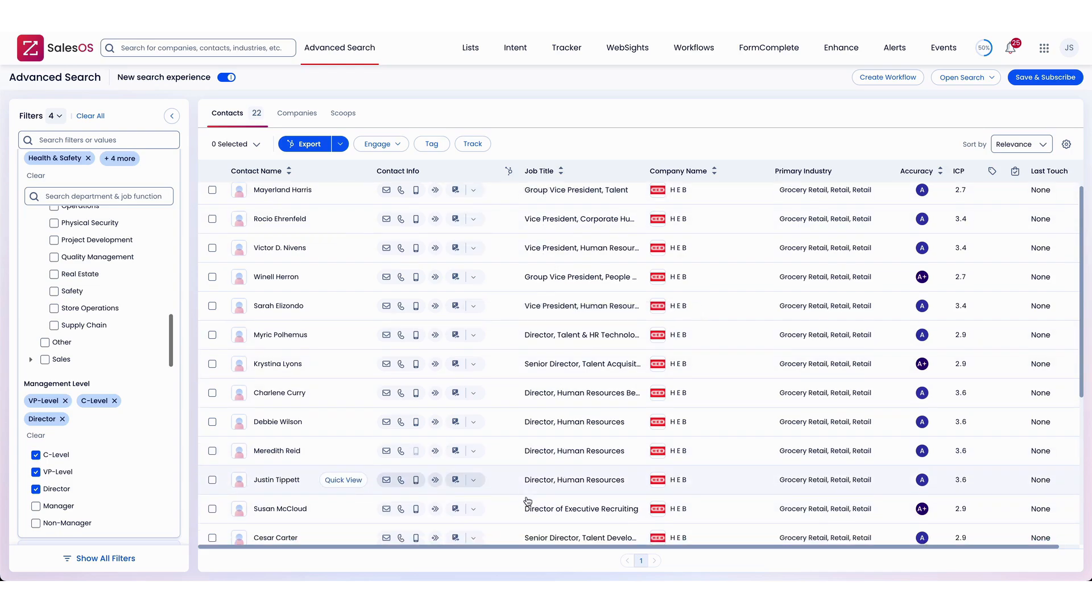
pyautogui.scroll(-3)
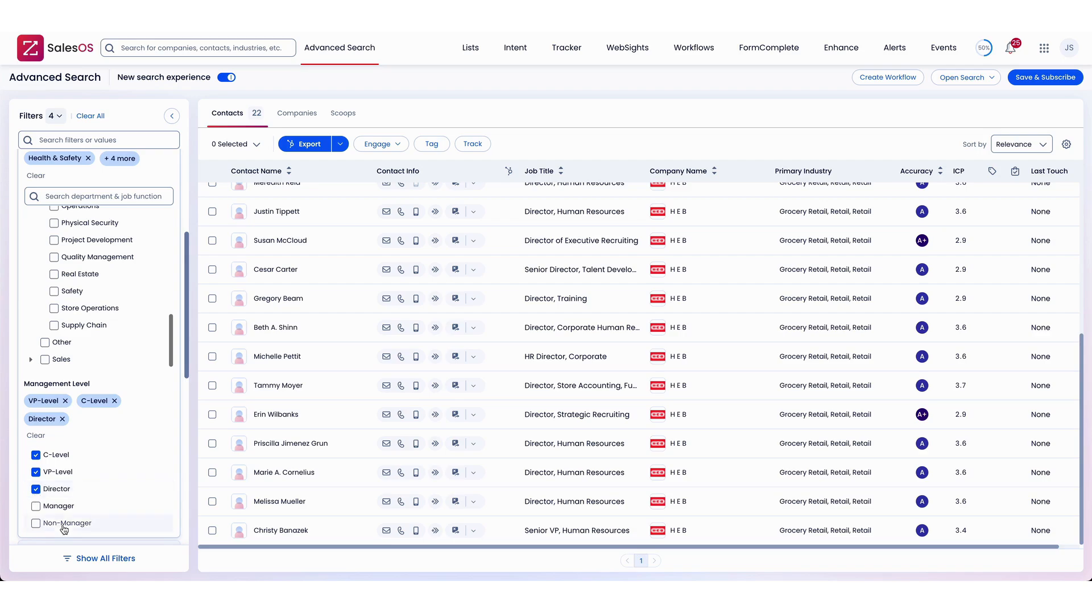
# Untick Director under Management Level, returning to six VP- and C-level contacts.
pyautogui.click(35, 471)
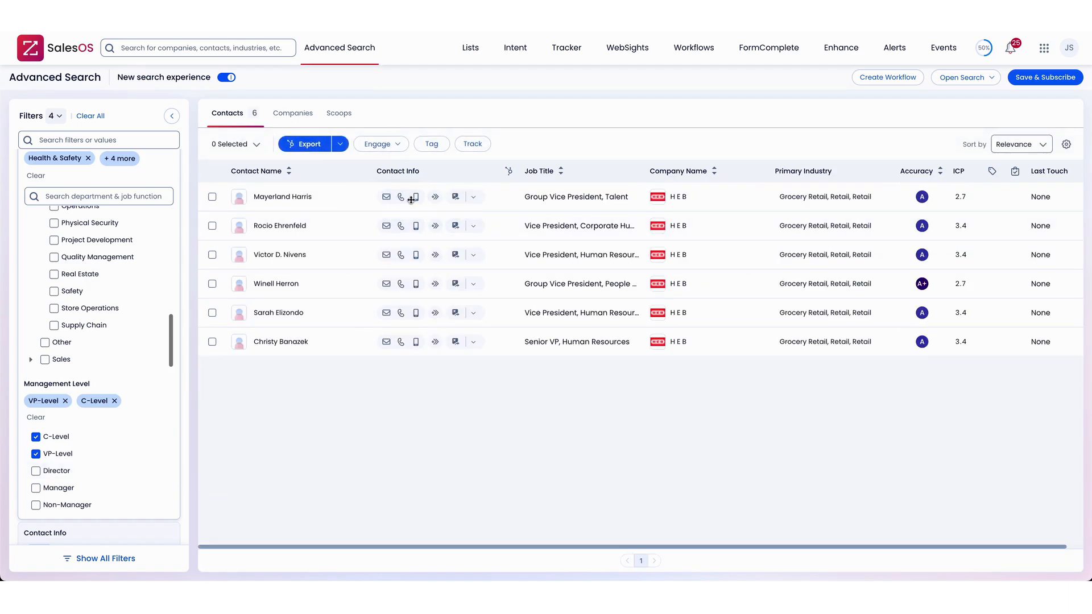
pyautogui.moveTo(491, 336)
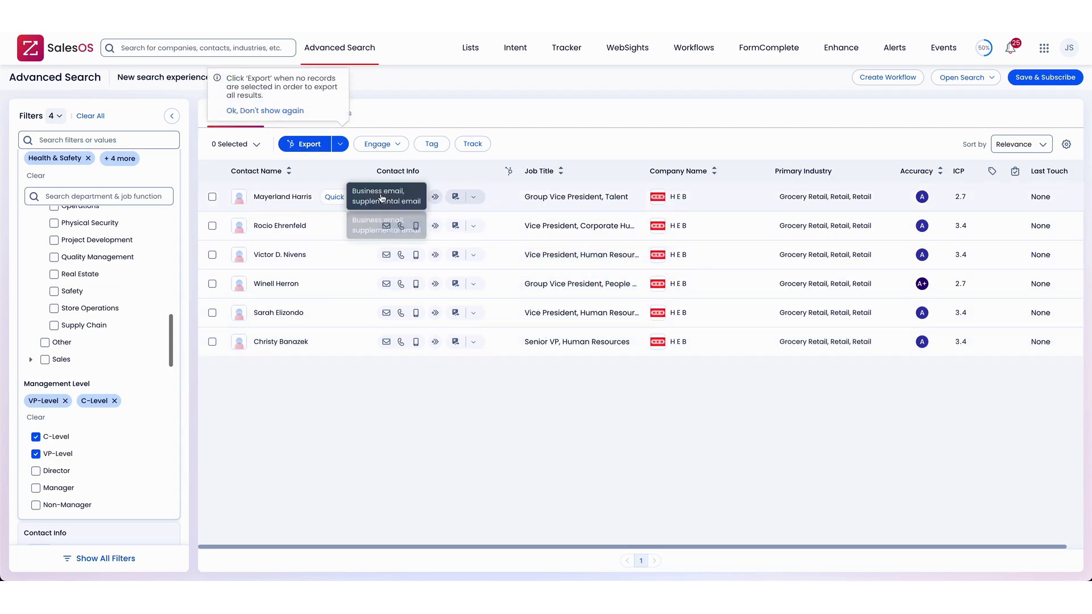
pyautogui.moveTo(131, 344)
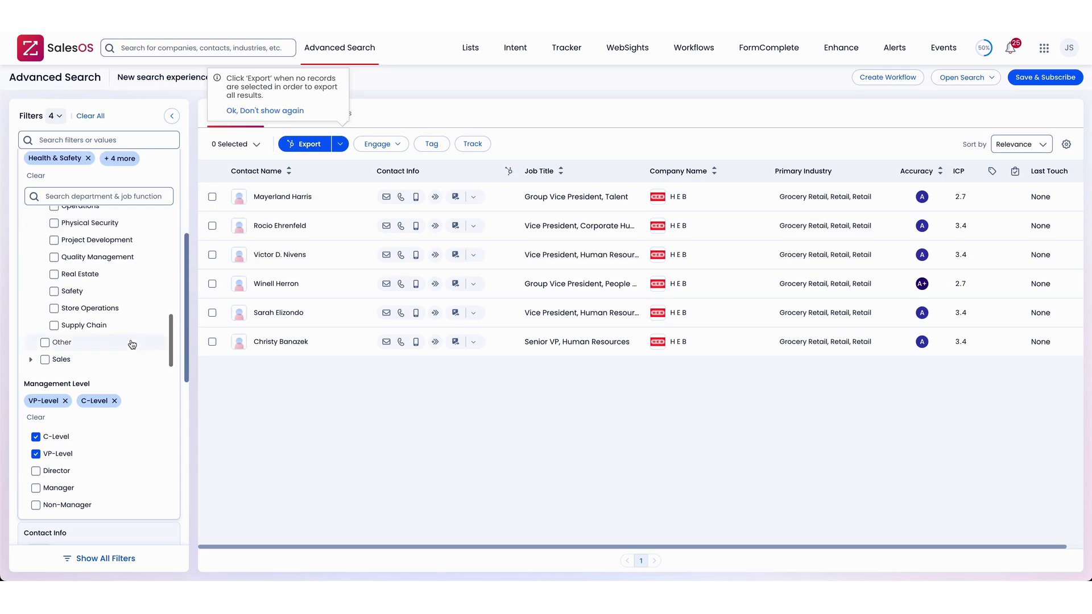
pyautogui.moveTo(83, 354)
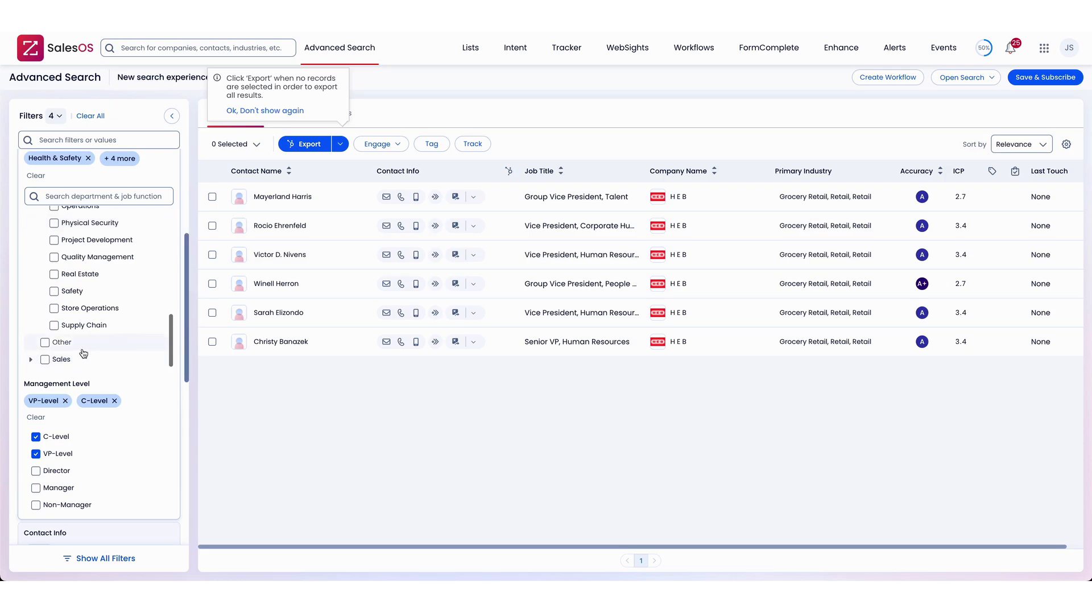